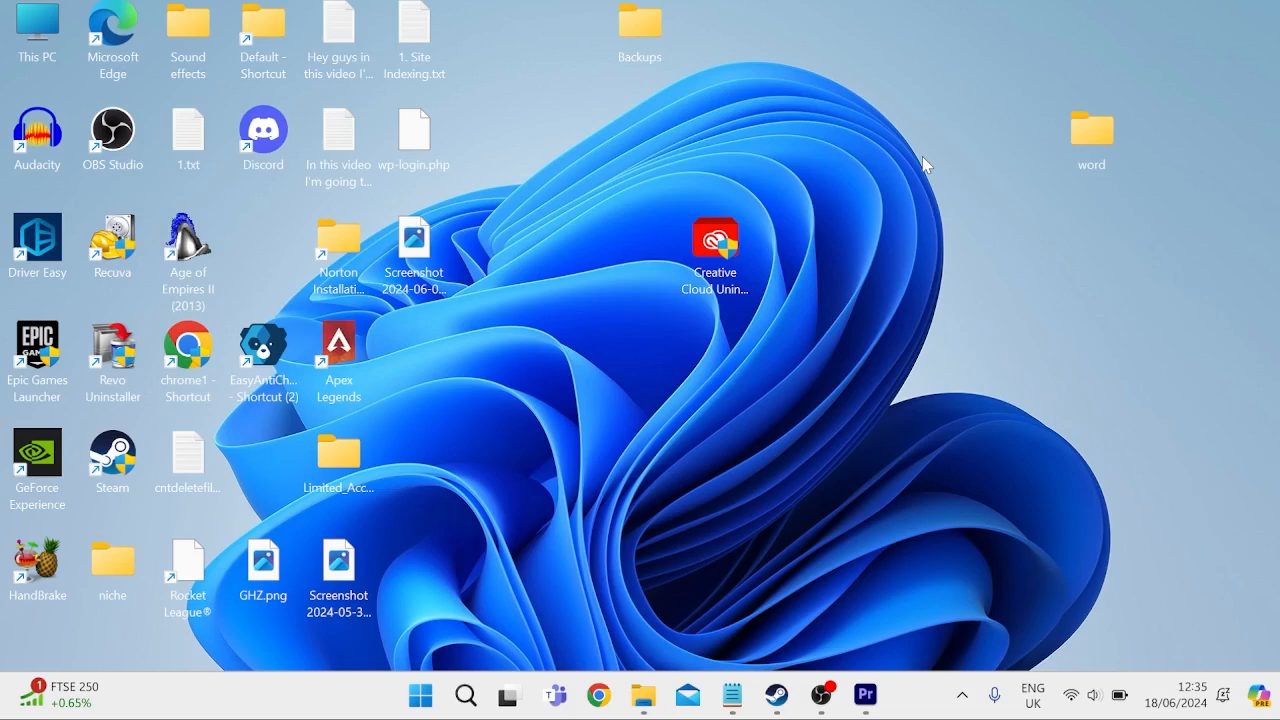
# - Search 'cmd' and run Command Prompt as administrator
pyautogui.write('cmd')
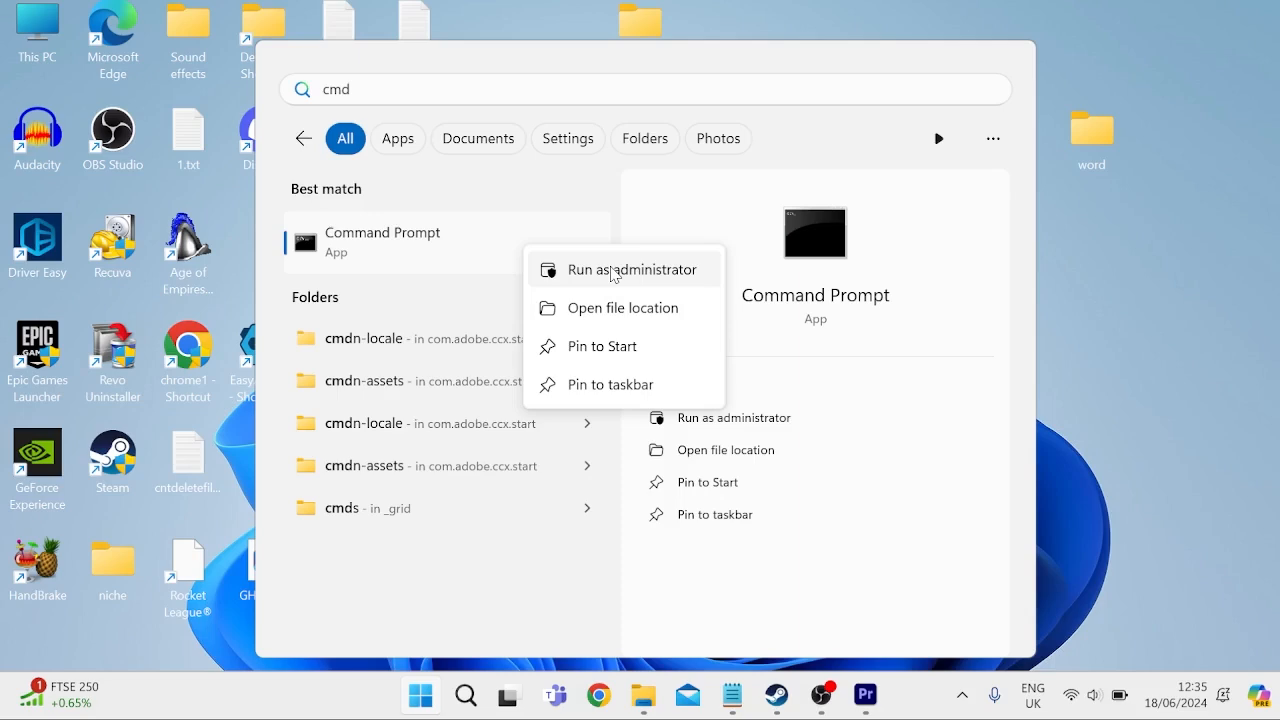
pyautogui.click(620, 269)
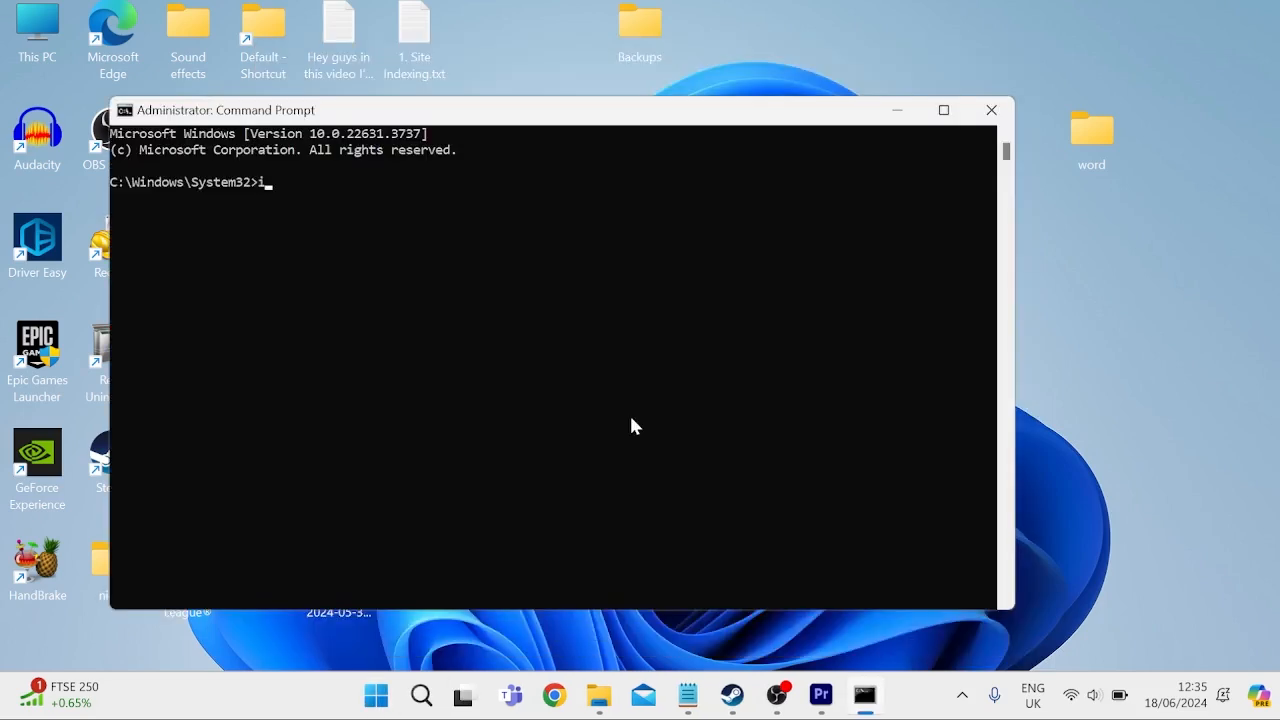
pyautogui.write('pconfig')
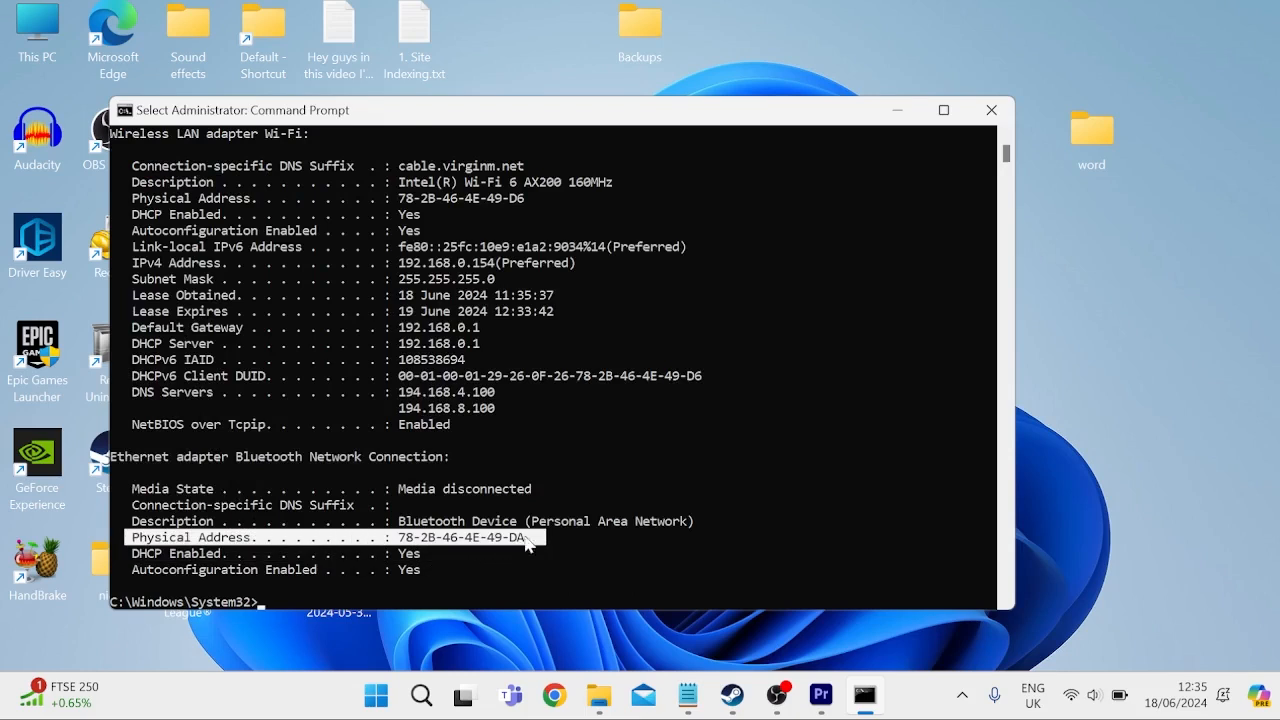
pyautogui.moveTo(410, 557)
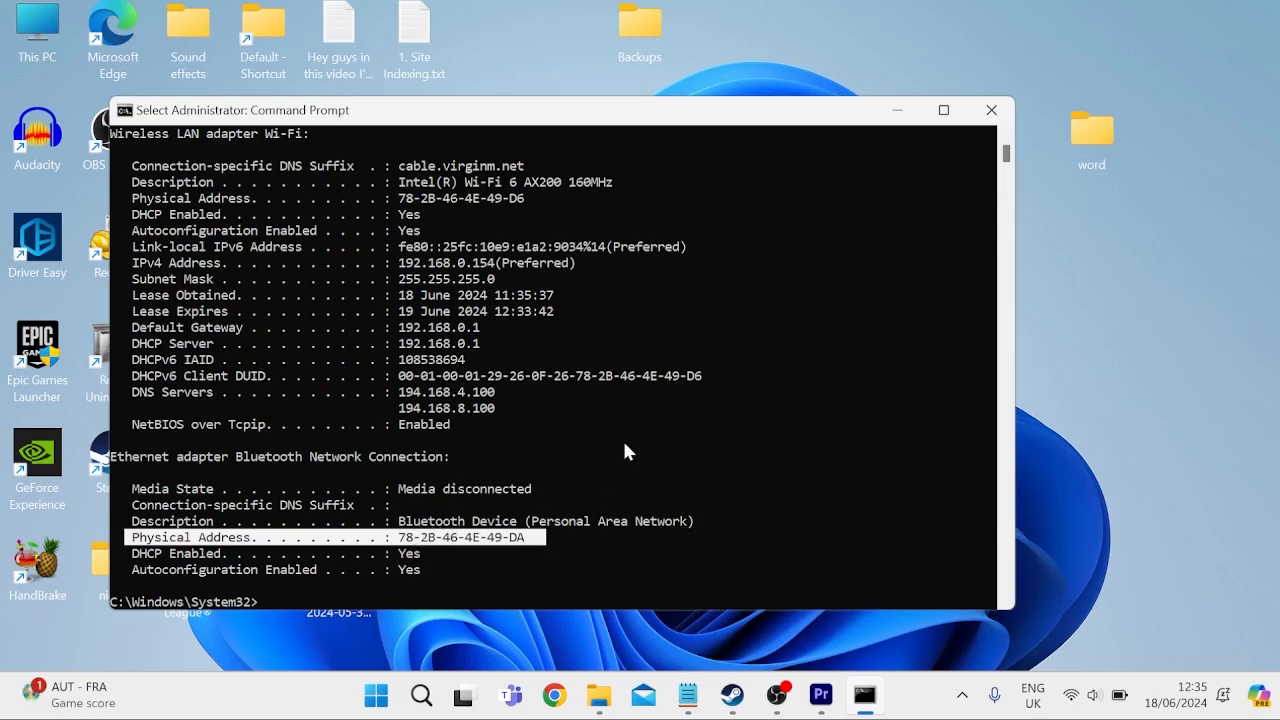
pyautogui.moveTo(904, 112)
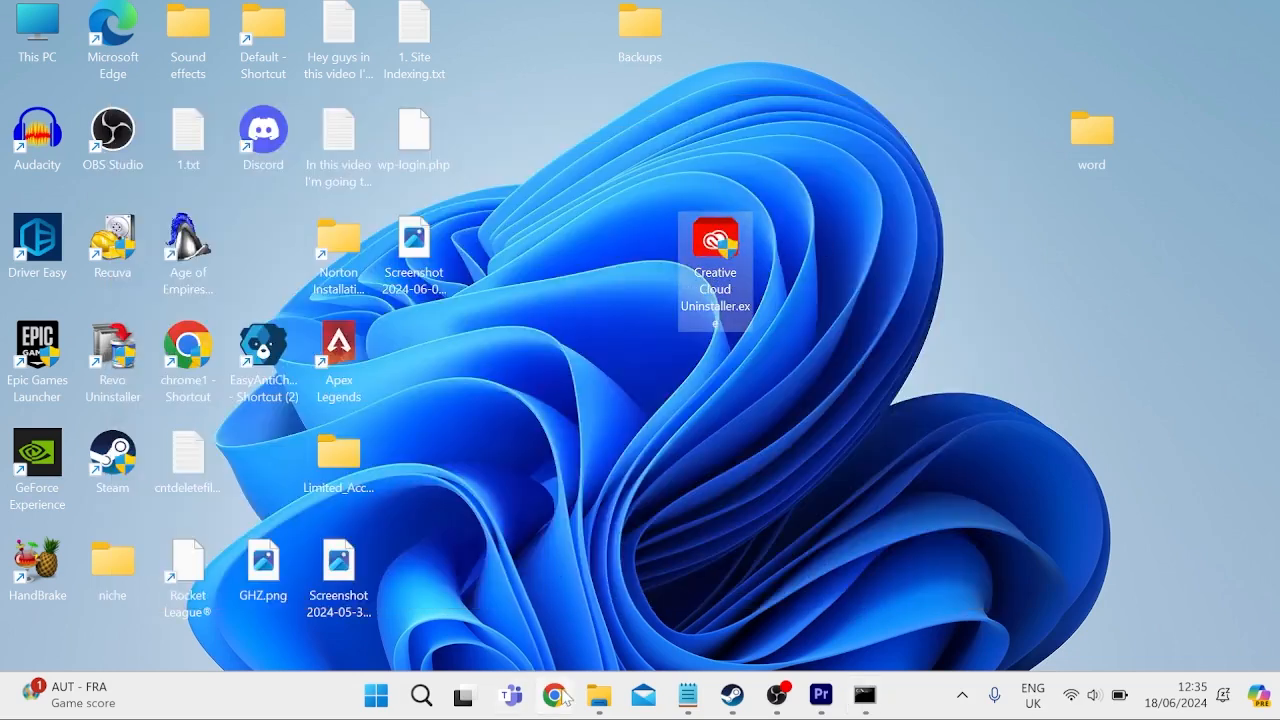
# - Search 'mac address changer technitium' in Chrome, download the setup zip, and show it in its folder
pyautogui.click(553, 695)
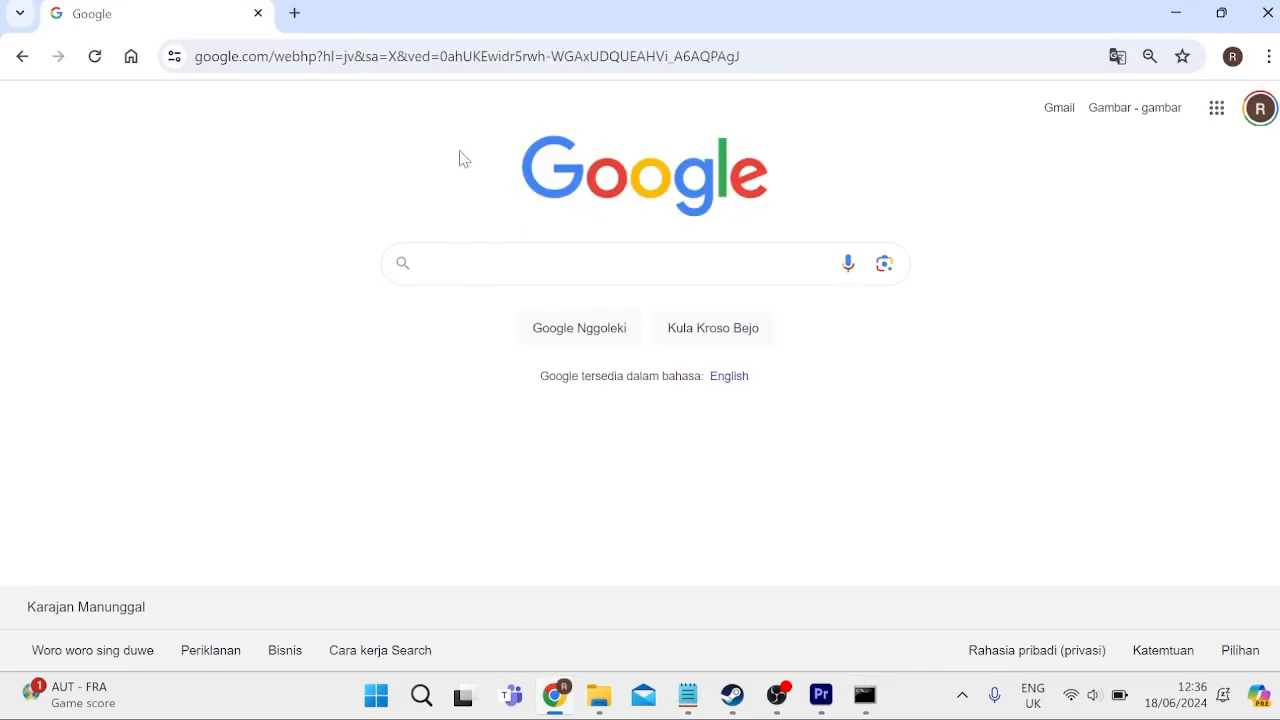
pyautogui.click(600, 263)
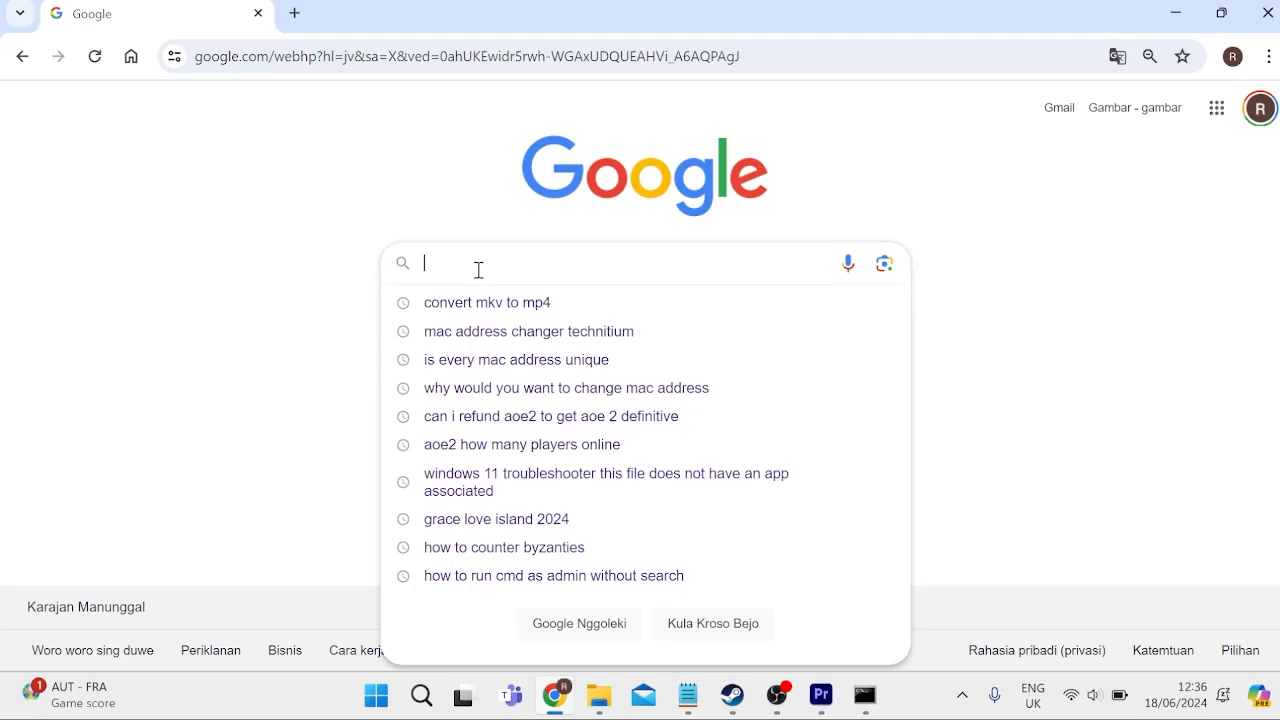
pyautogui.write('mac add')
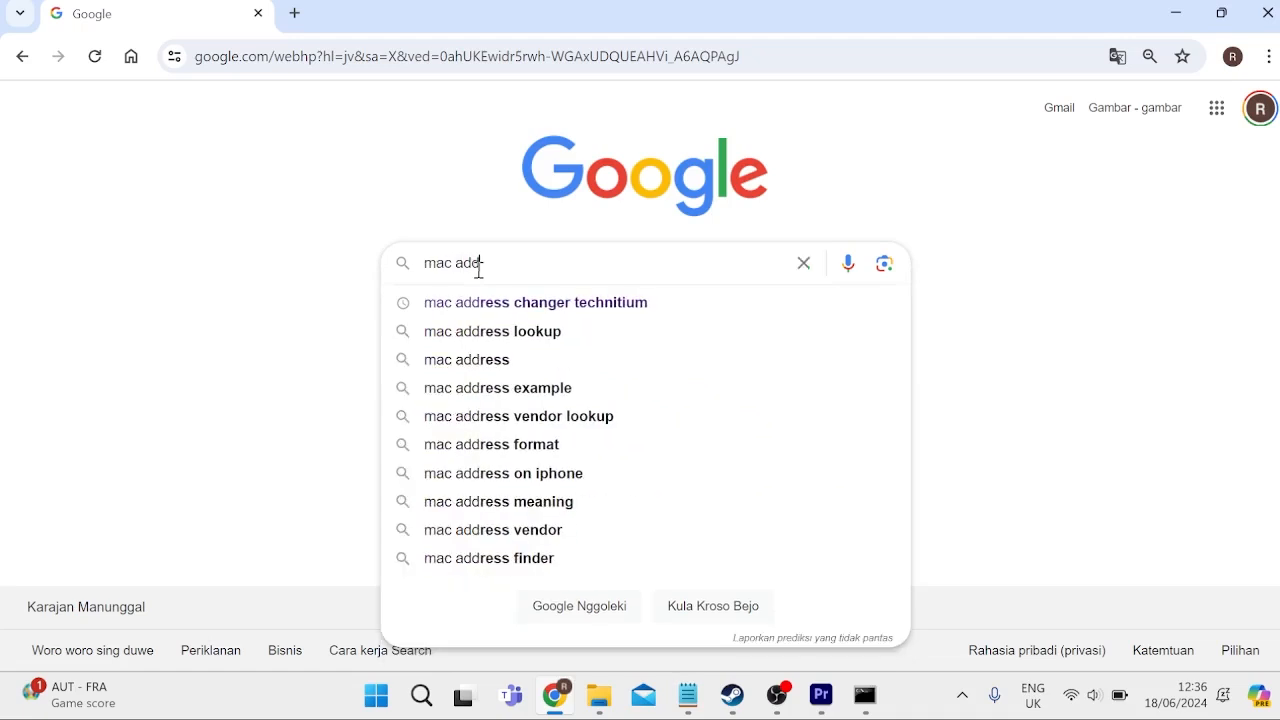
pyautogui.click(534, 302)
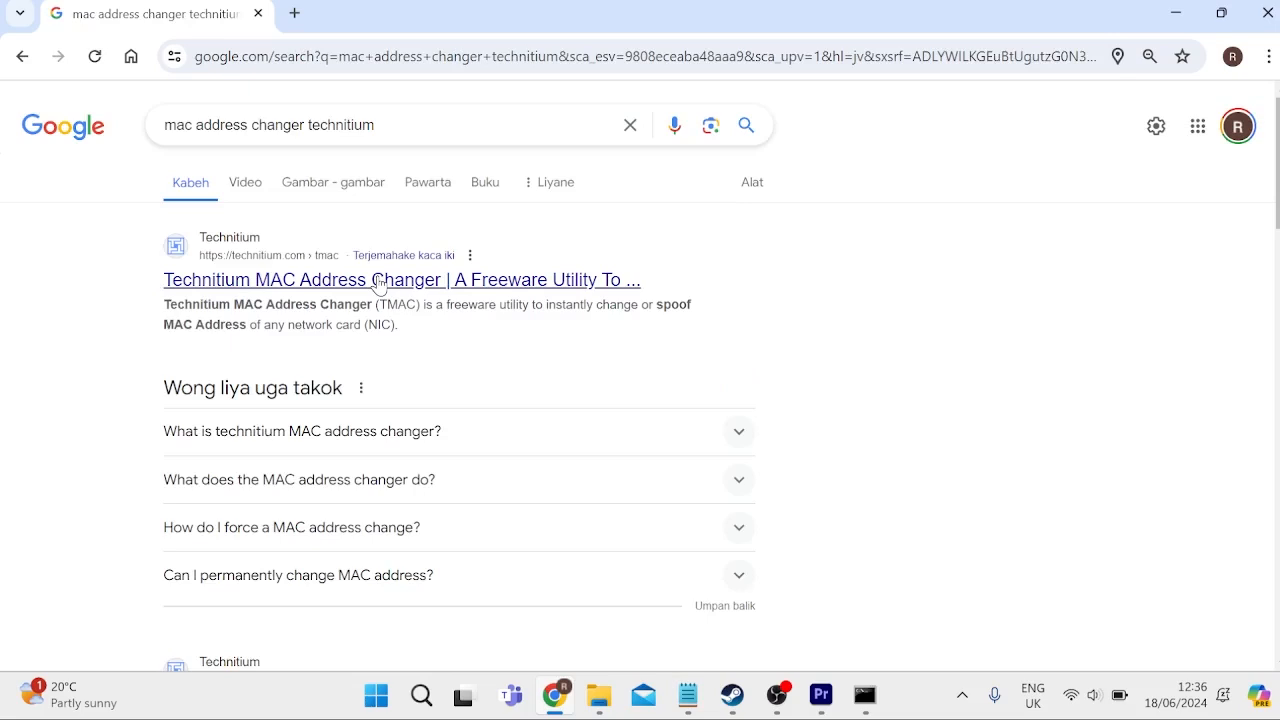
pyautogui.click(378, 280)
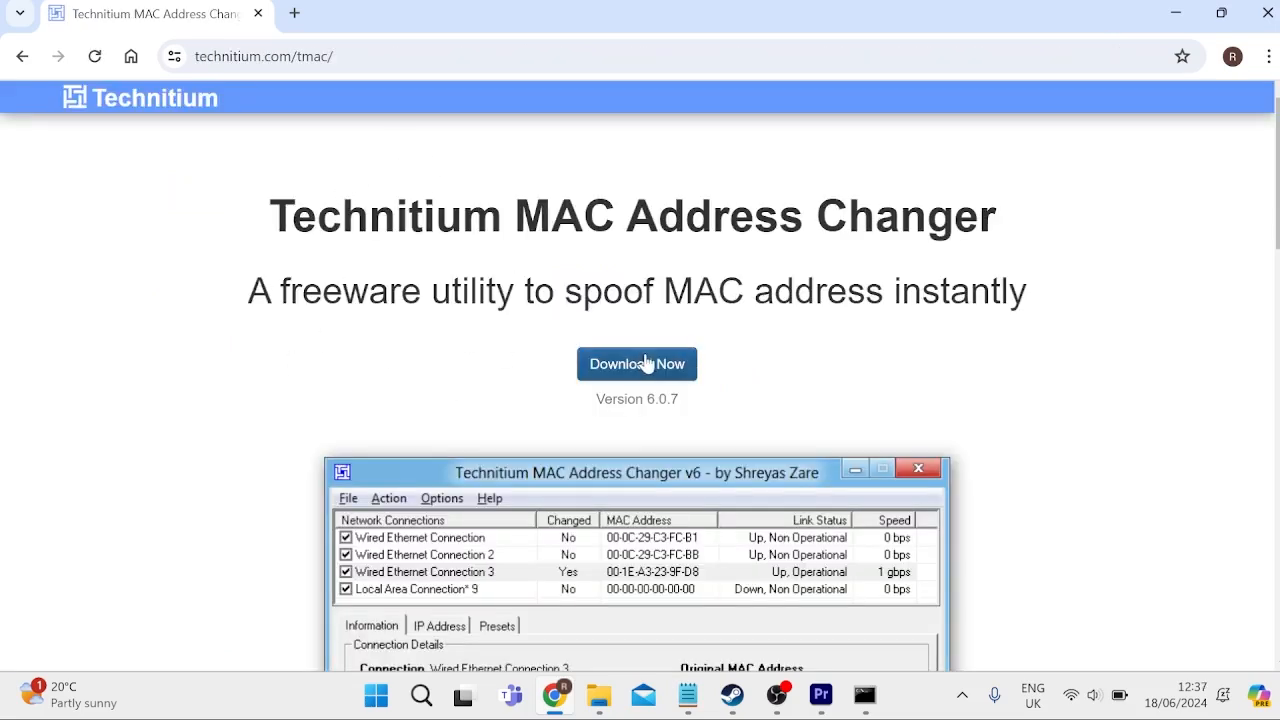
pyautogui.click(636, 364)
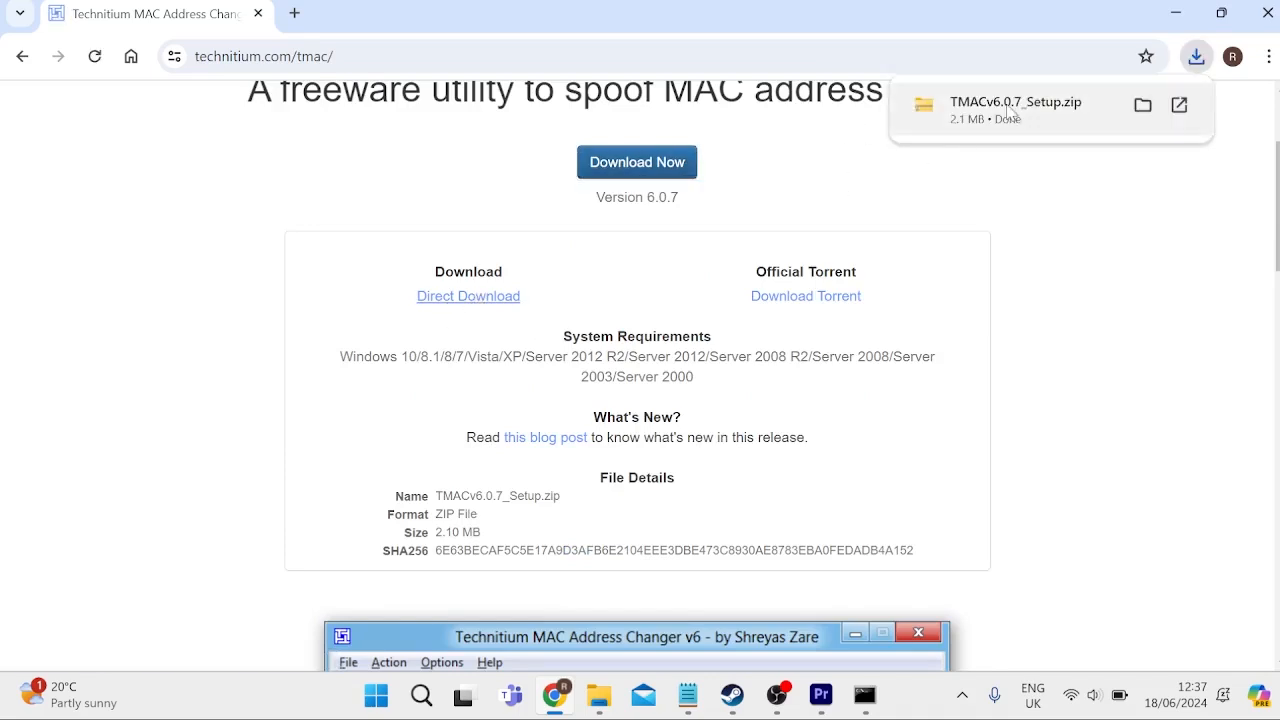
pyautogui.click(1018, 103)
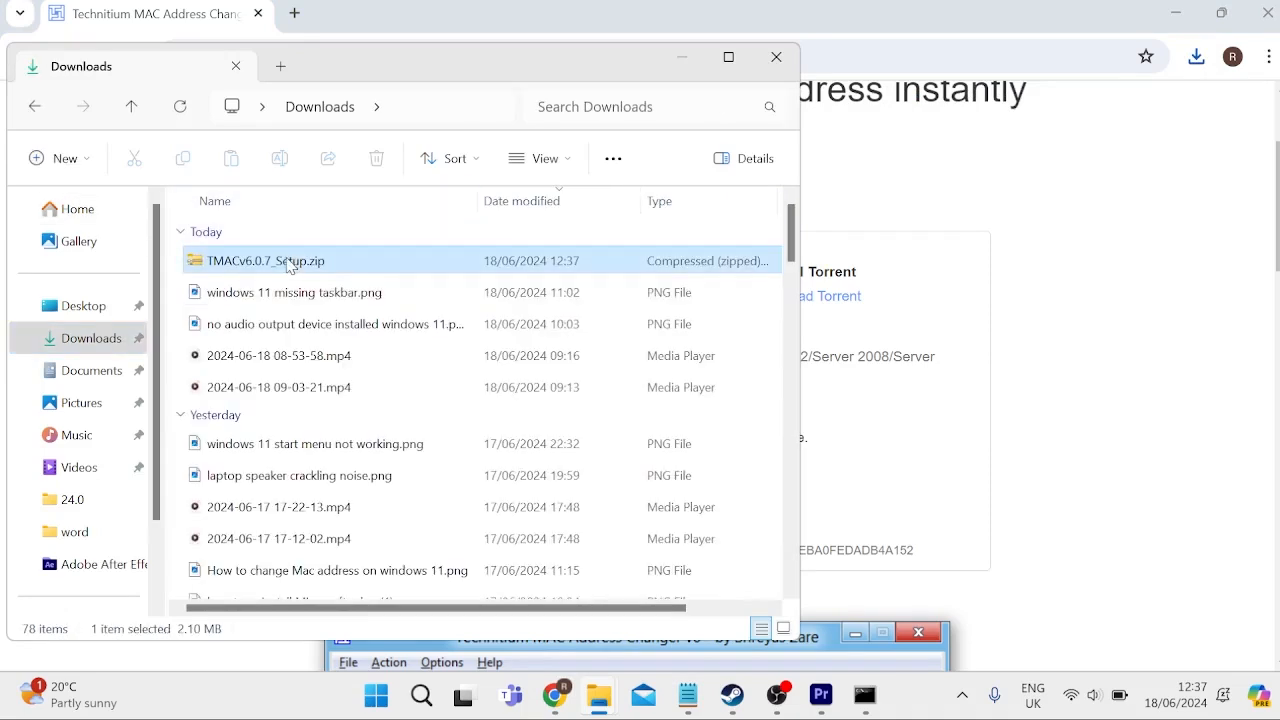
# - Extract the TMAC setup zip to the Desktop and close File Explorer
pyautogui.rightClick(290, 260)
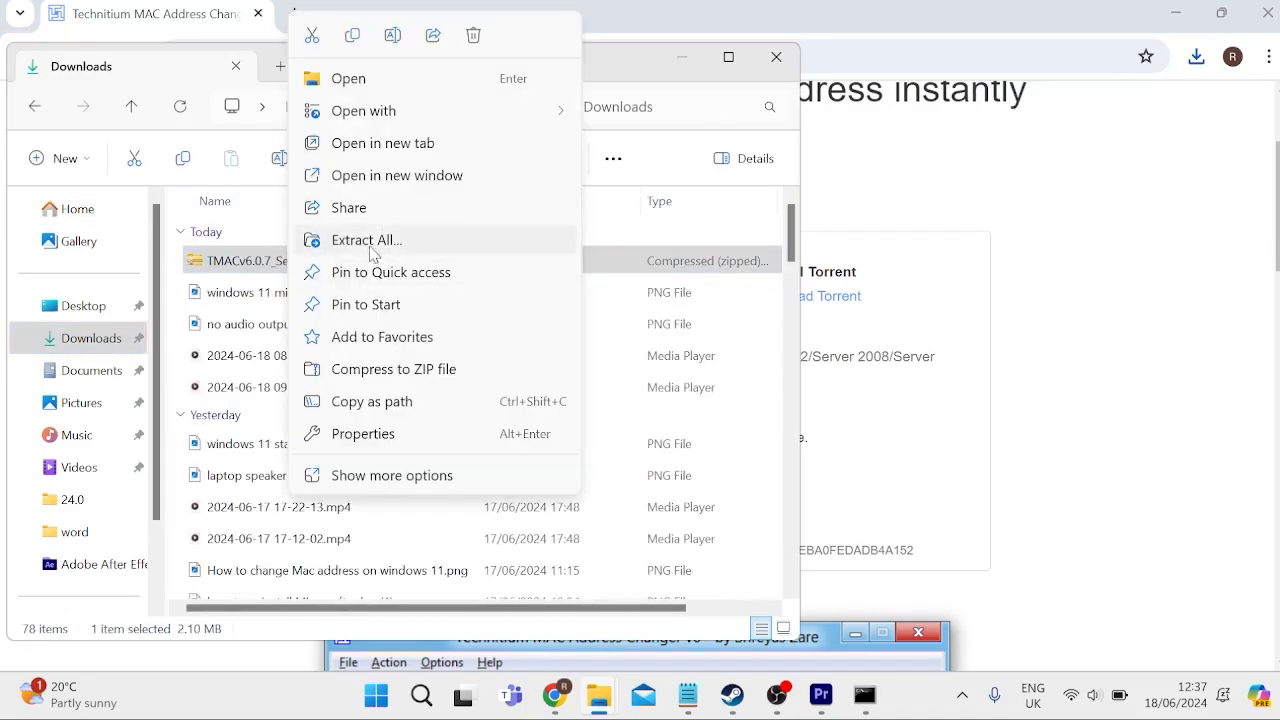
pyautogui.click(366, 239)
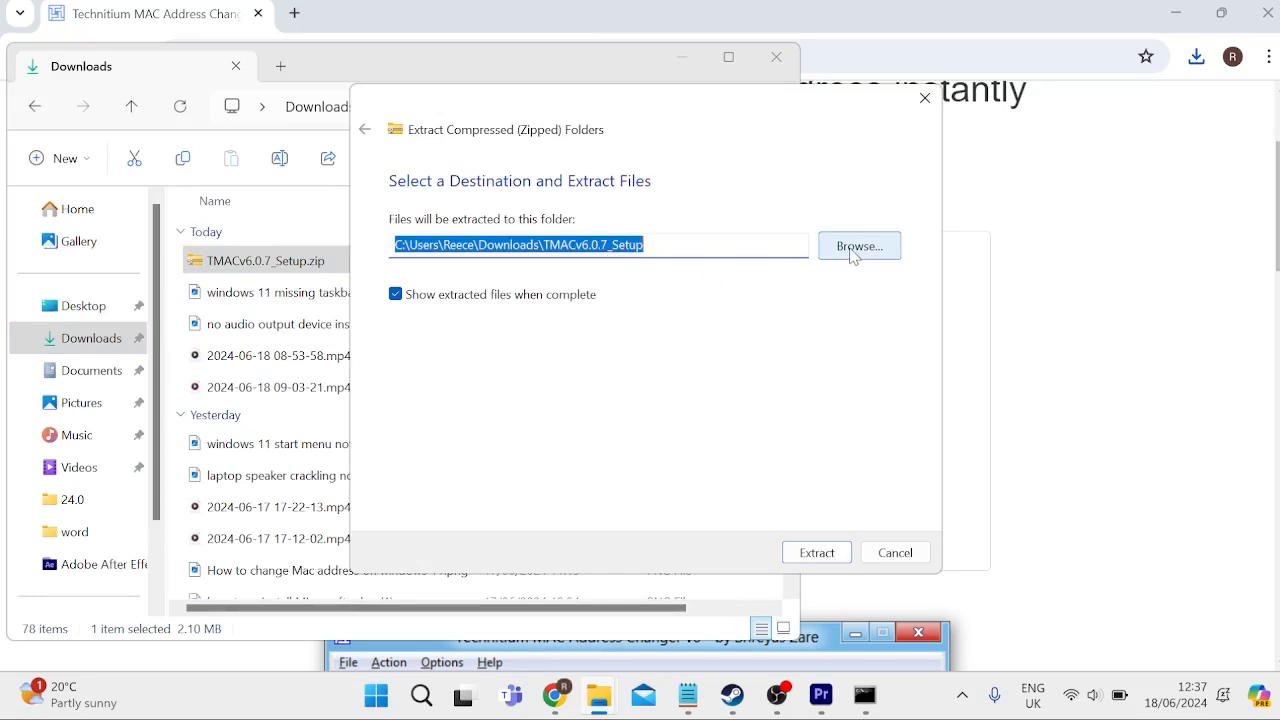
pyautogui.click(859, 246)
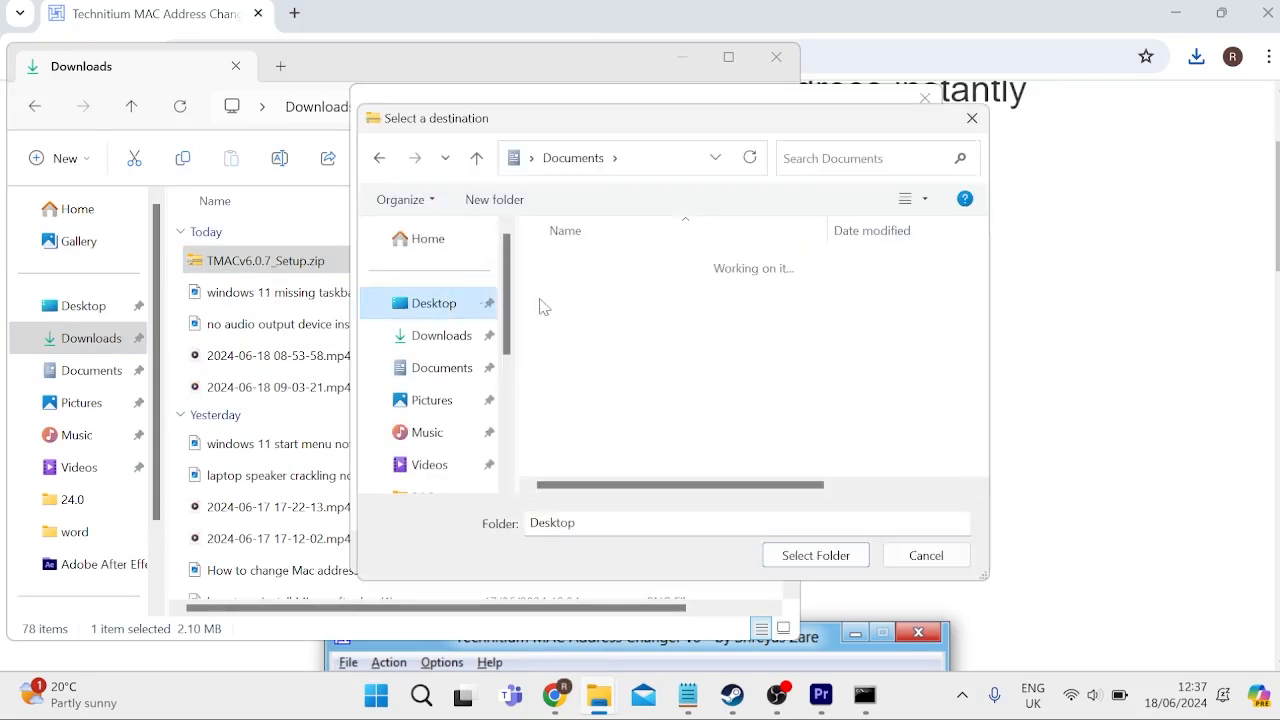
pyautogui.click(815, 554)
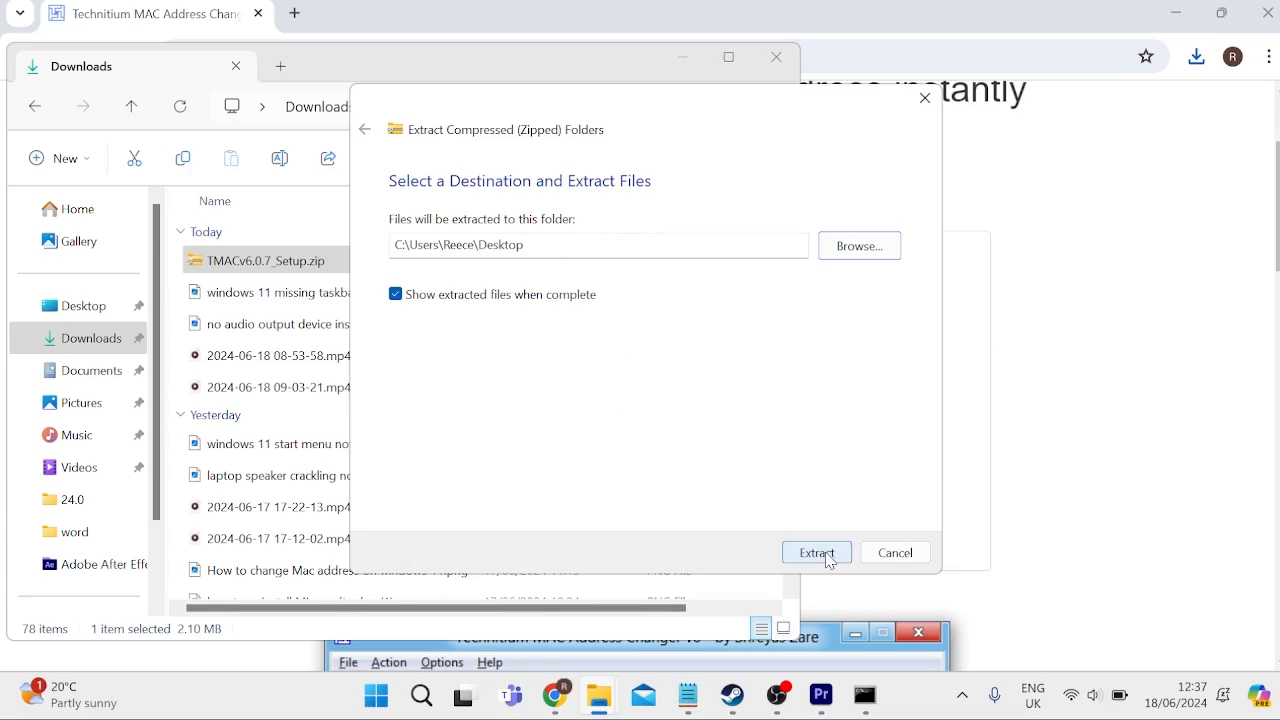
pyautogui.click(816, 552)
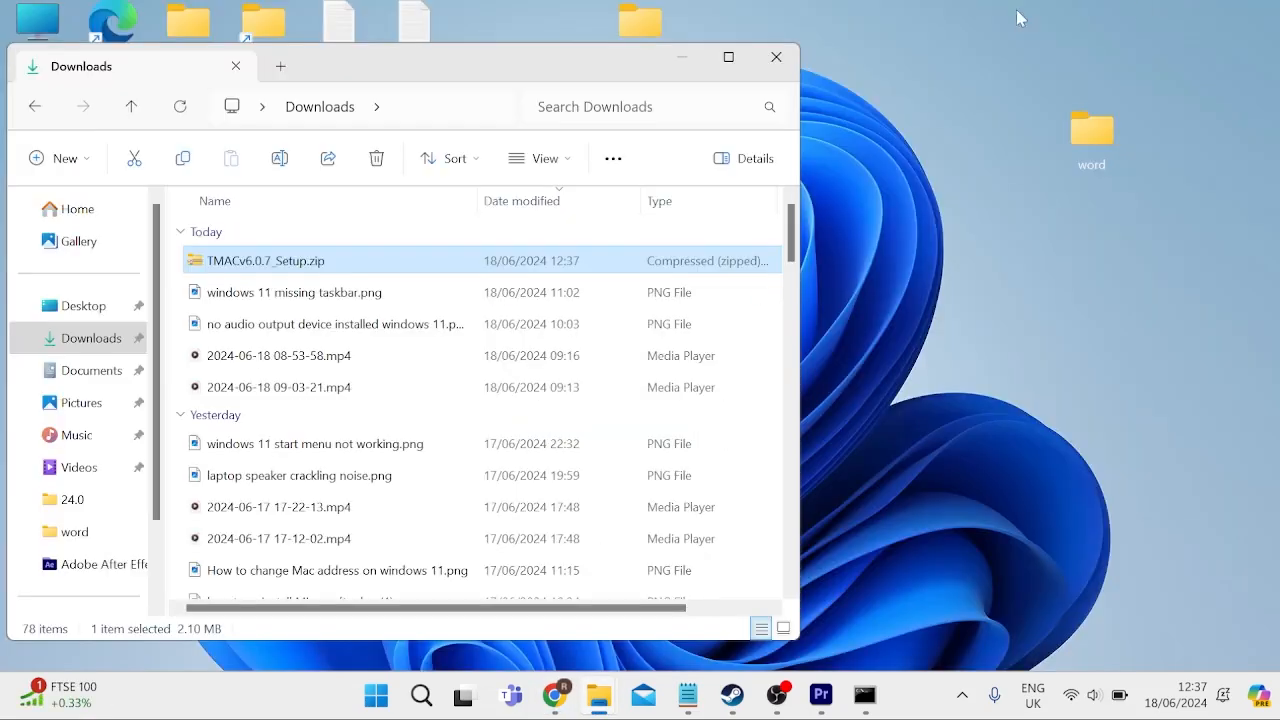
pyautogui.click(776, 57)
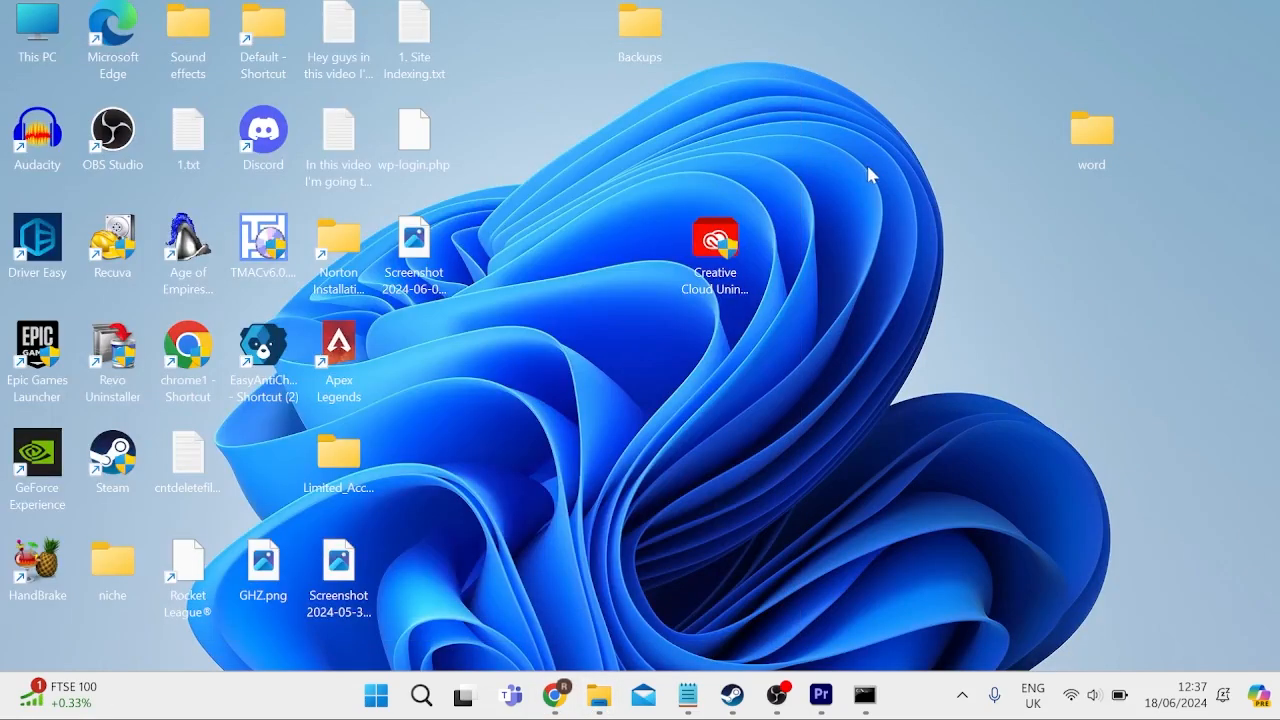
# - Run the TMACv6.0 installer, accept the license, keep default folder and shortcuts, and finish
pyautogui.moveTo(262, 240); pyautogui.dragTo(565, 358)
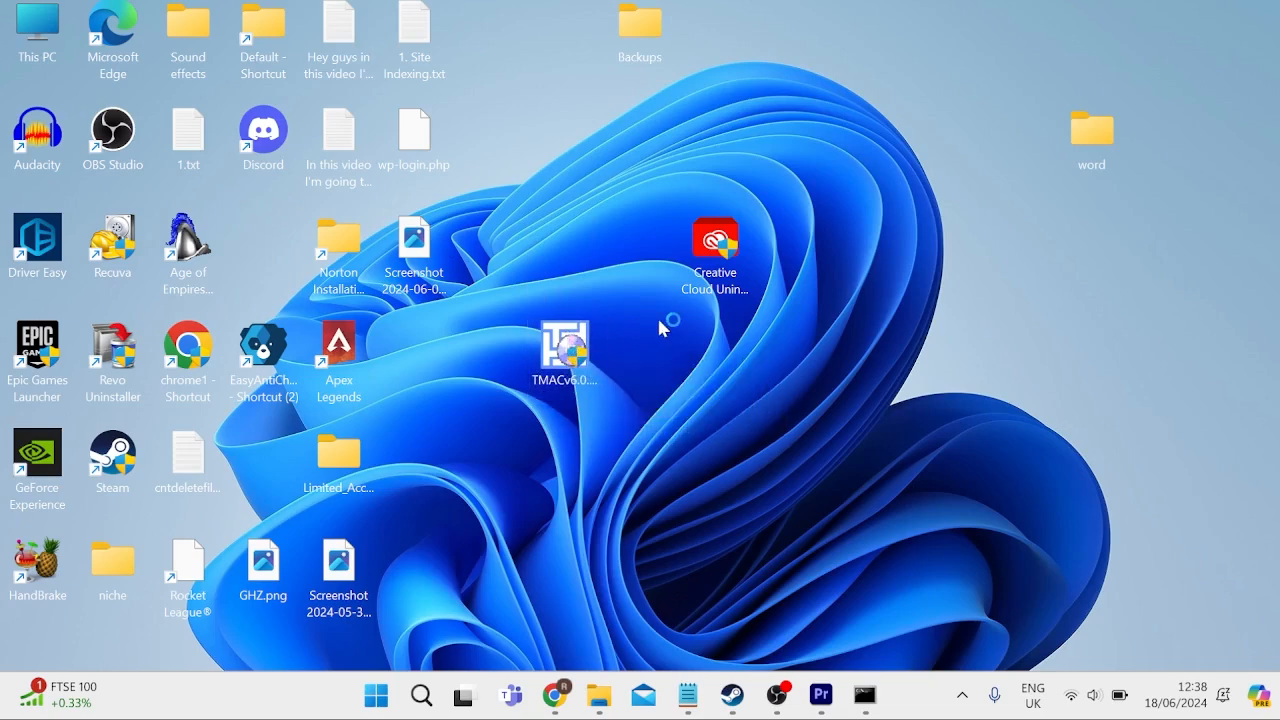
pyautogui.doubleClick(565, 345)
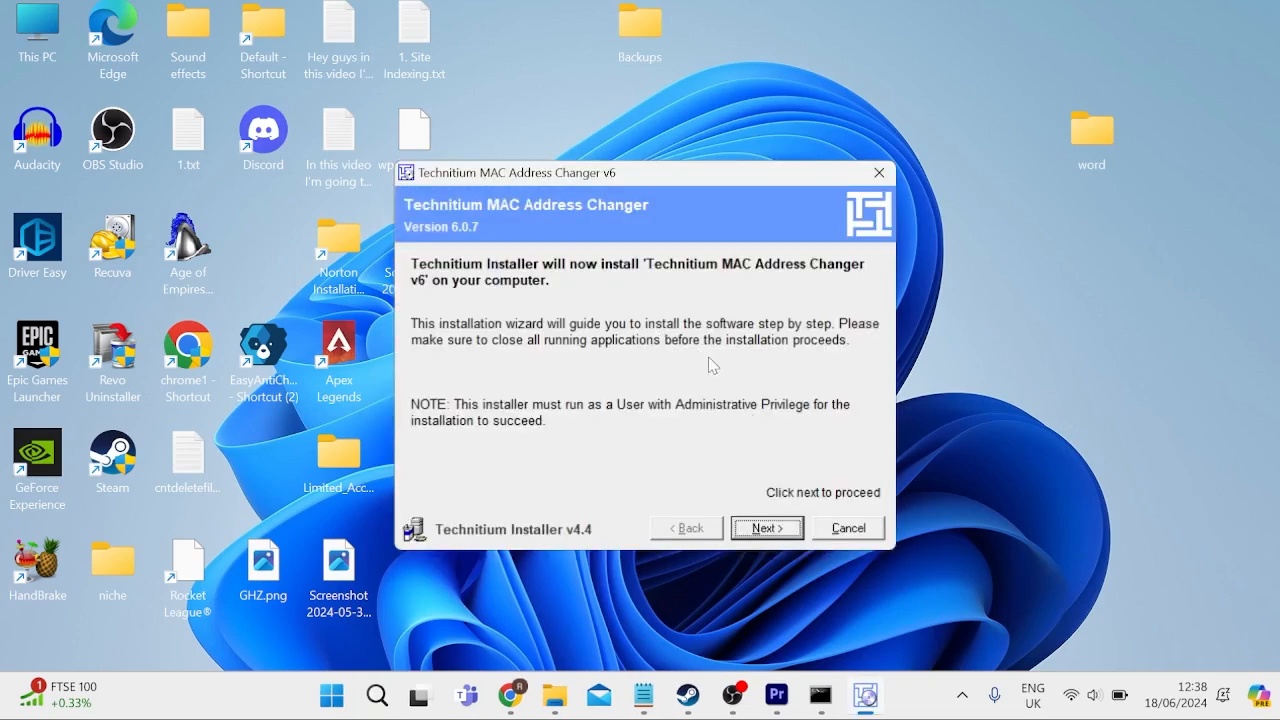
pyautogui.click(766, 528)
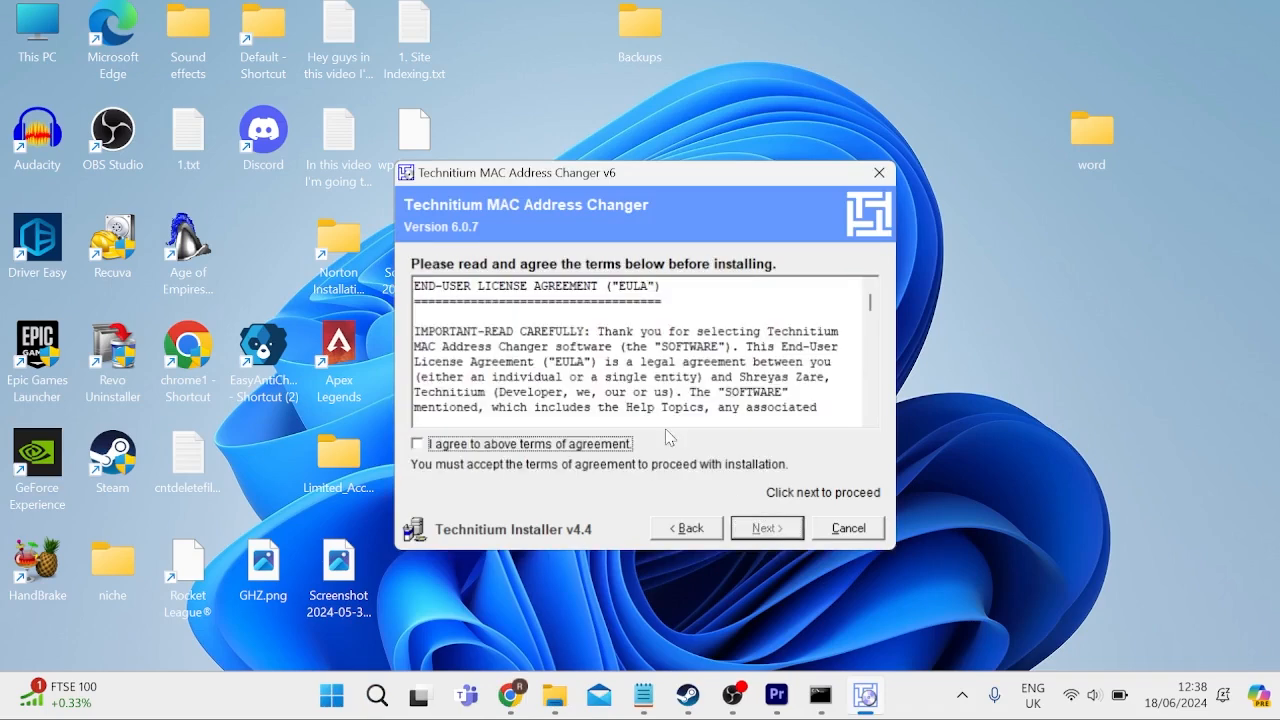
pyautogui.click(417, 443)
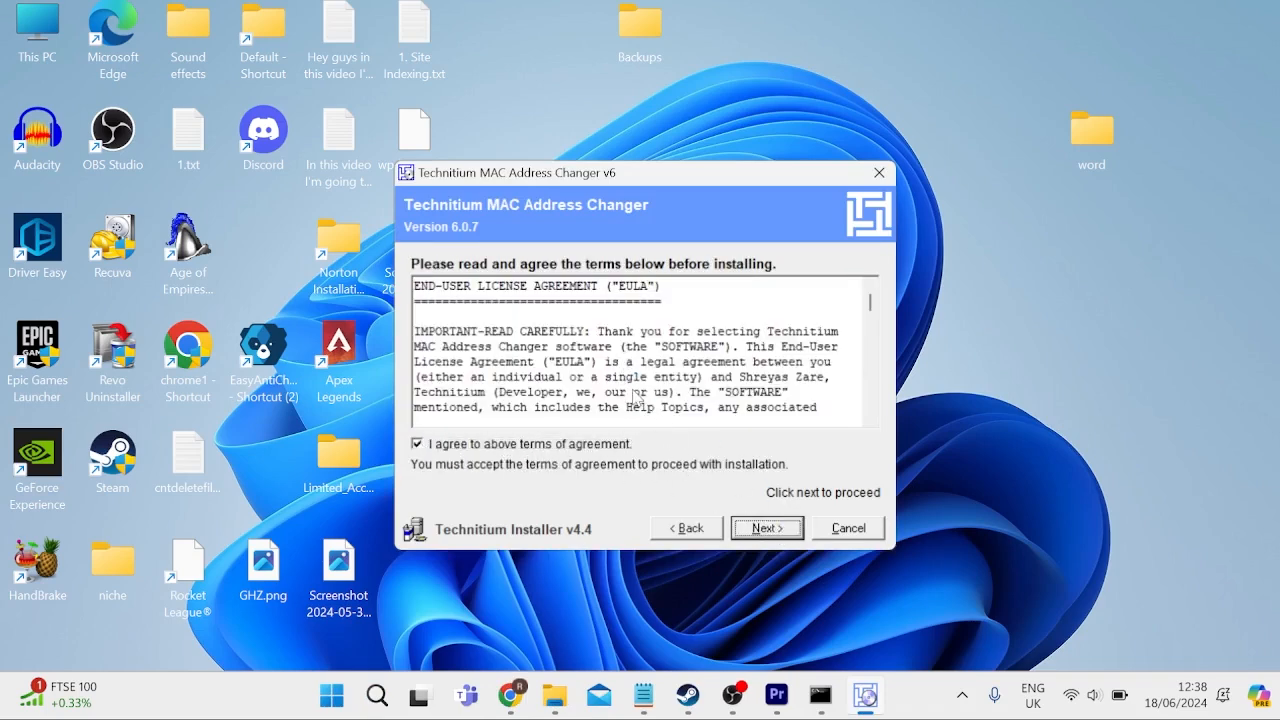
pyautogui.click(766, 527)
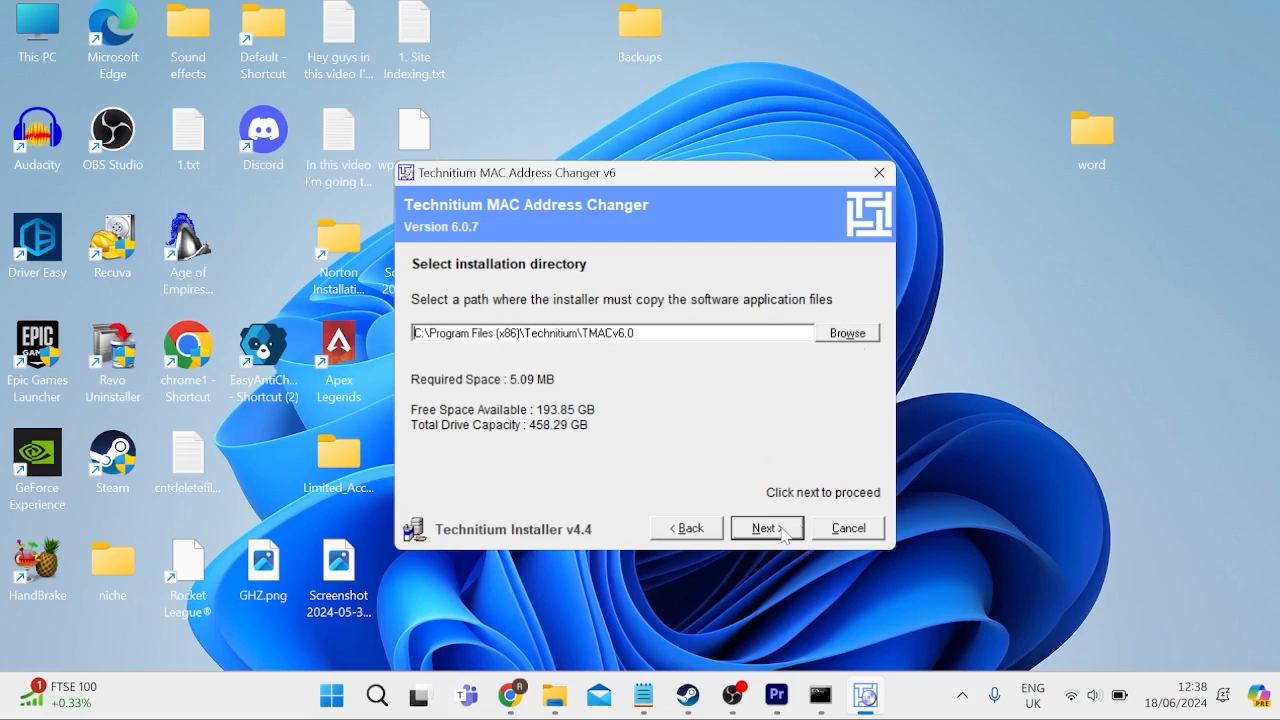
pyautogui.click(766, 528)
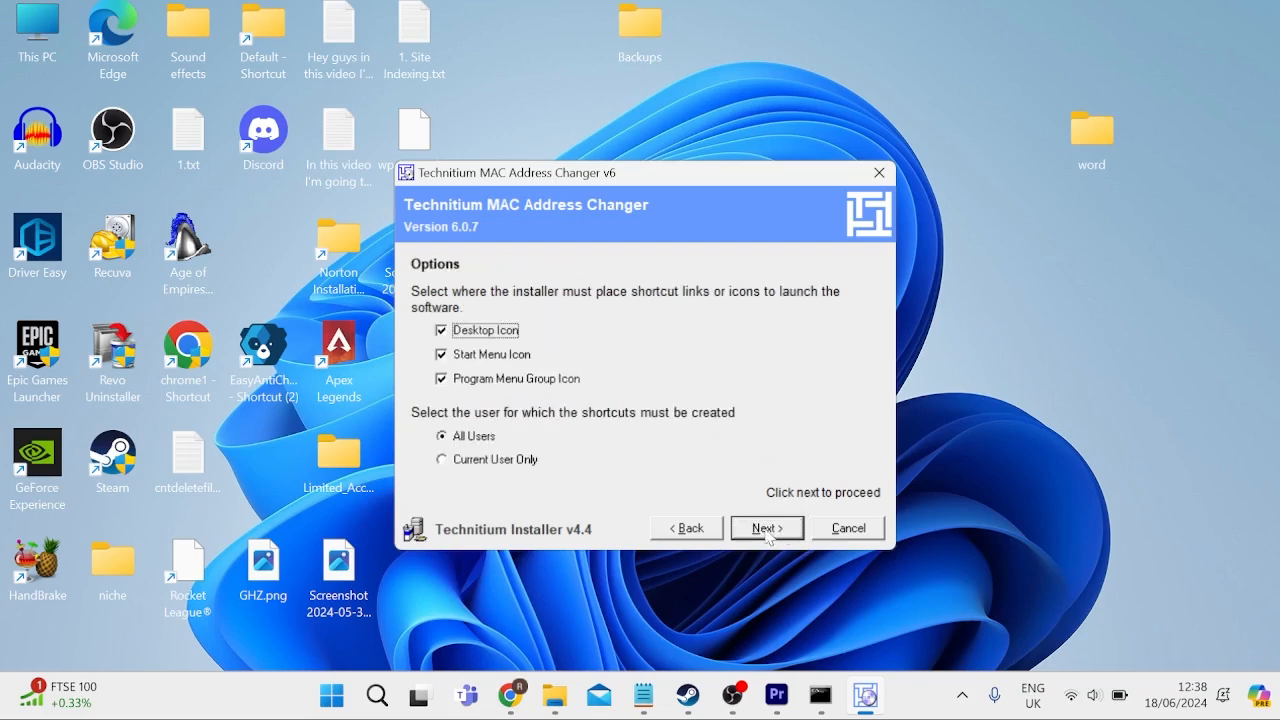
pyautogui.click(766, 528)
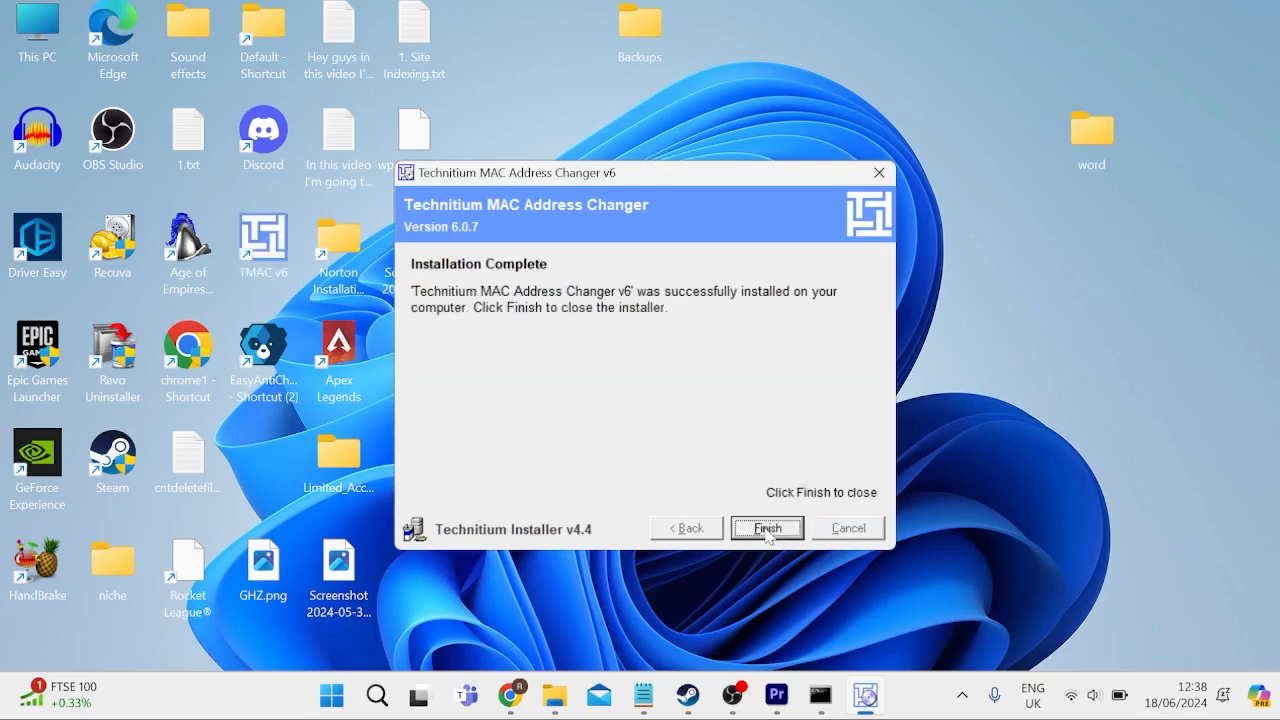
pyautogui.click(766, 527)
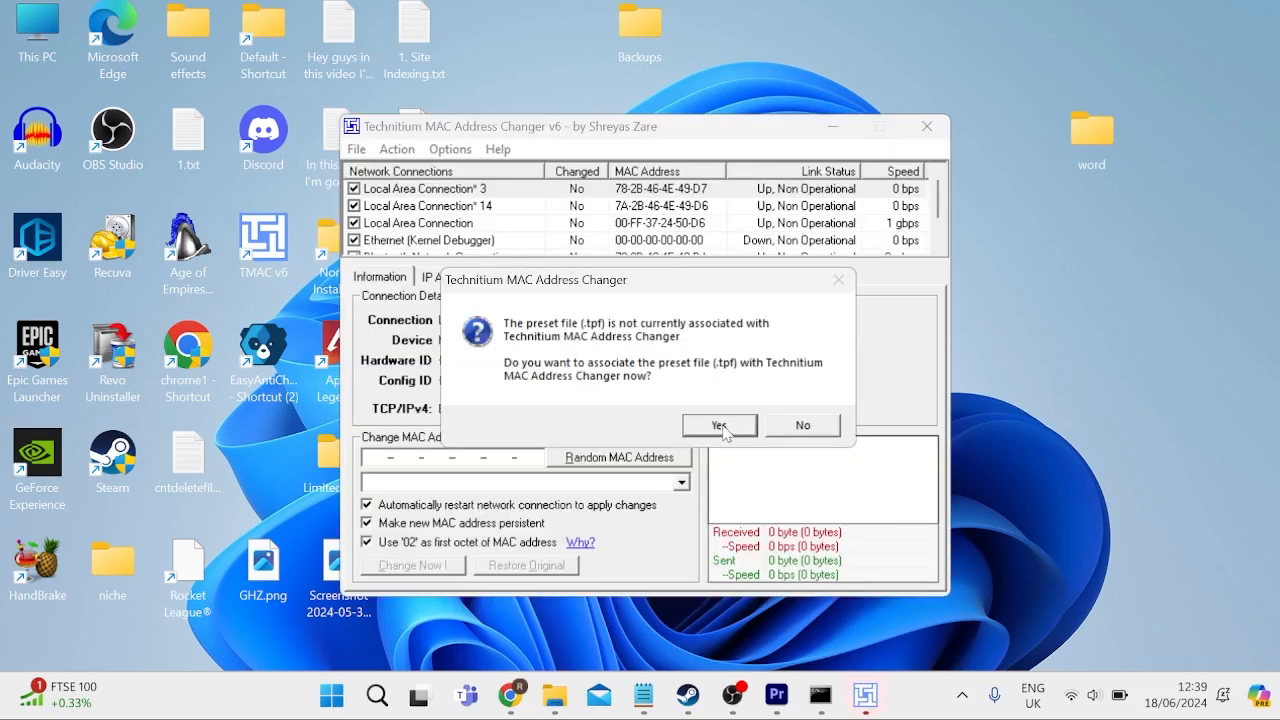
# - Accept associating .tpf preset files with Technitium MAC Address Changer
pyautogui.click(719, 425)
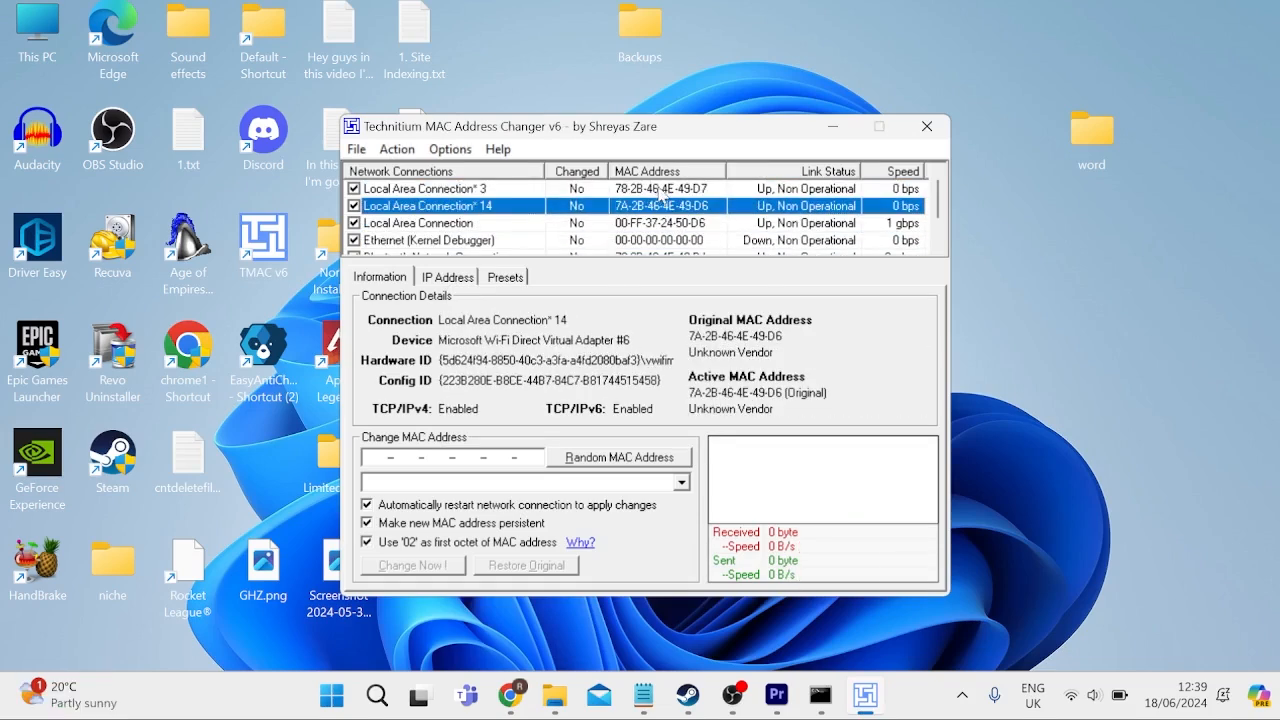
# - Give the Wi-Fi adapter random MAC 02-5F-AE-F8-34-9D and dismiss the success message
pyautogui.click(445, 188)
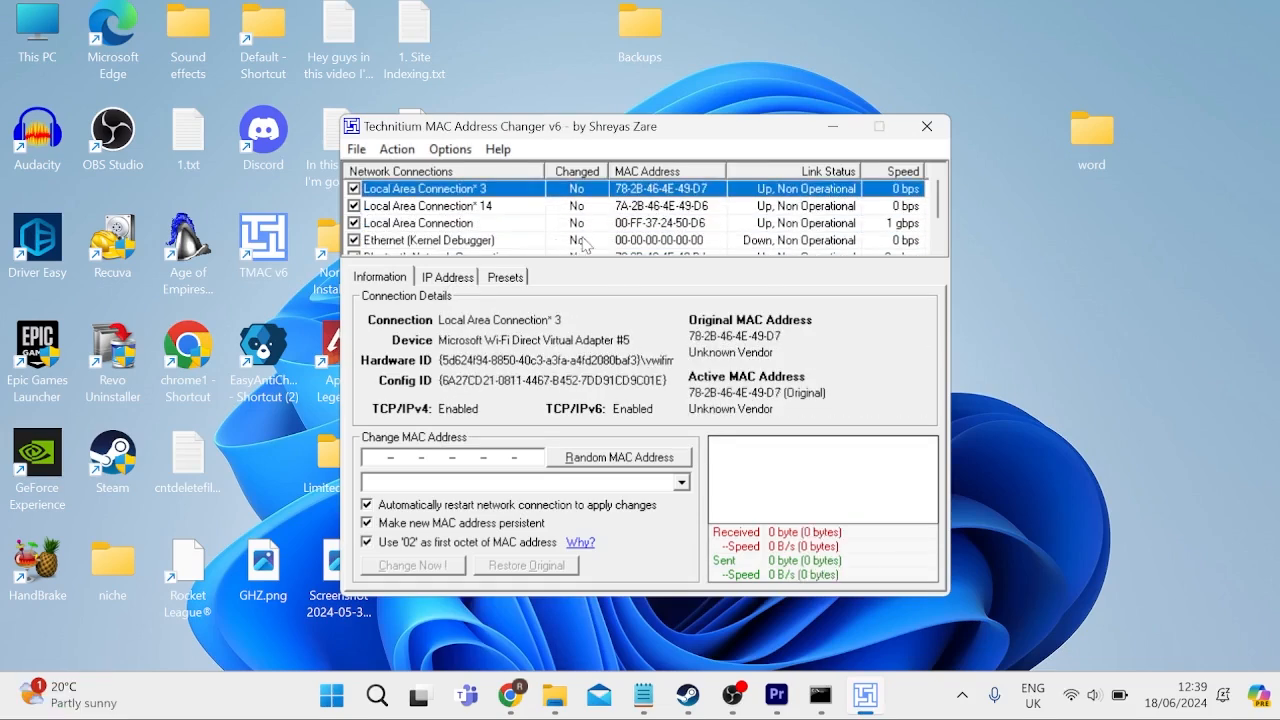
pyautogui.moveTo(593, 459)
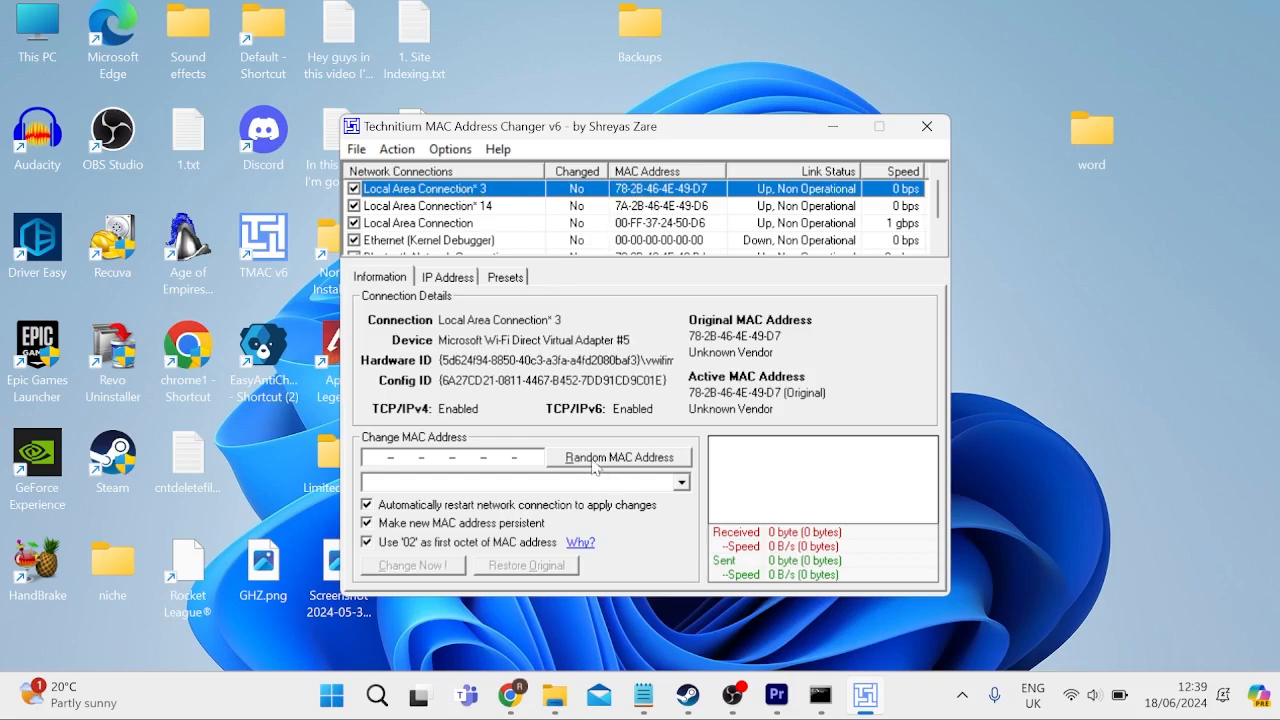
pyautogui.click(619, 456)
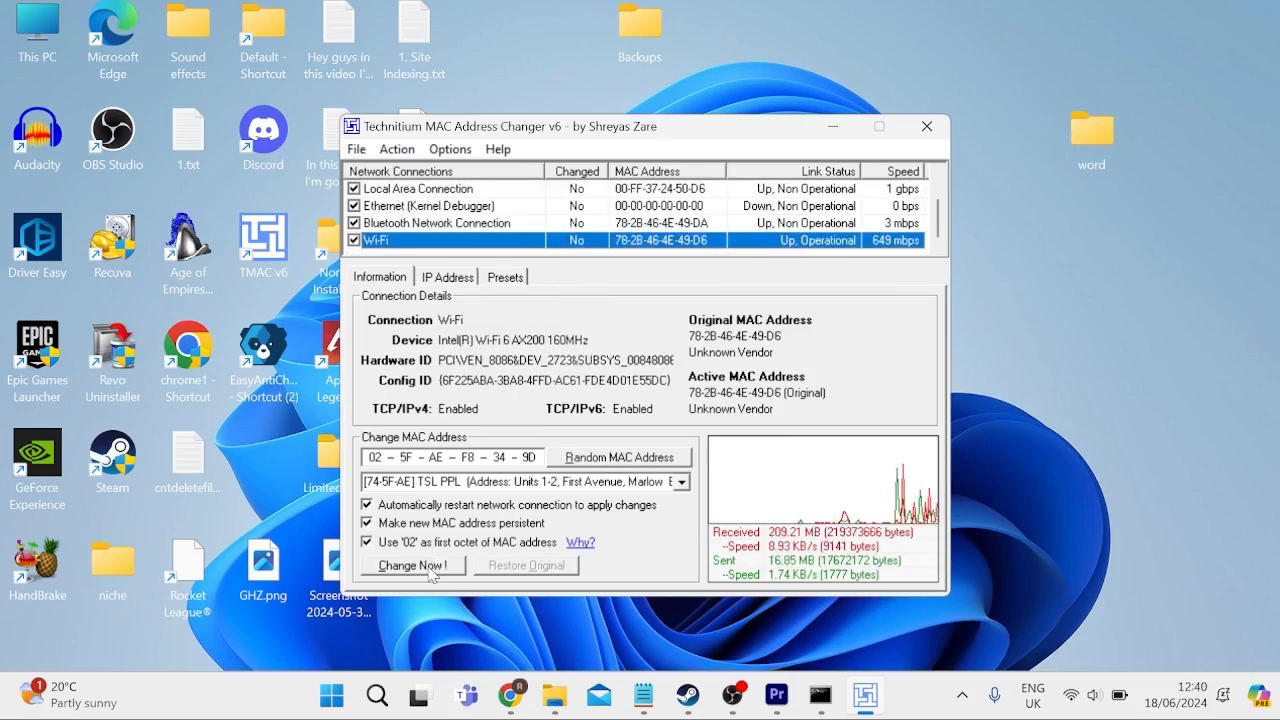
pyautogui.click(411, 565)
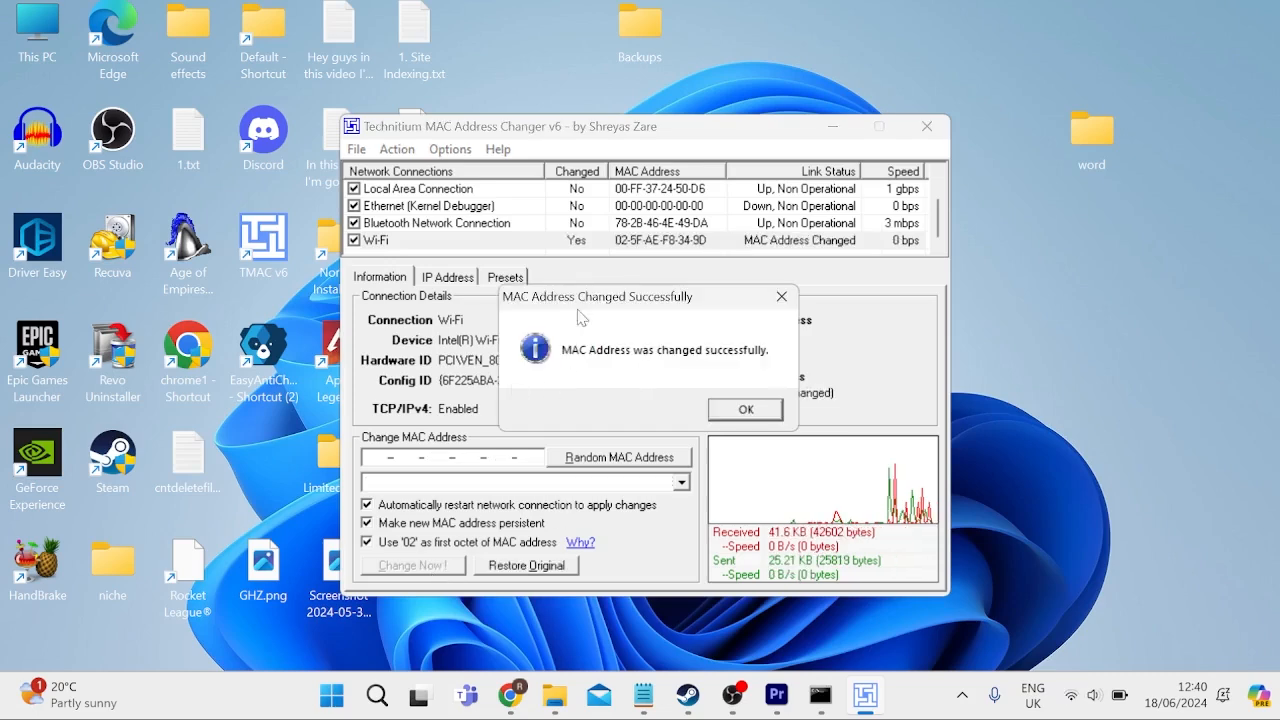
pyautogui.moveTo(535, 263)
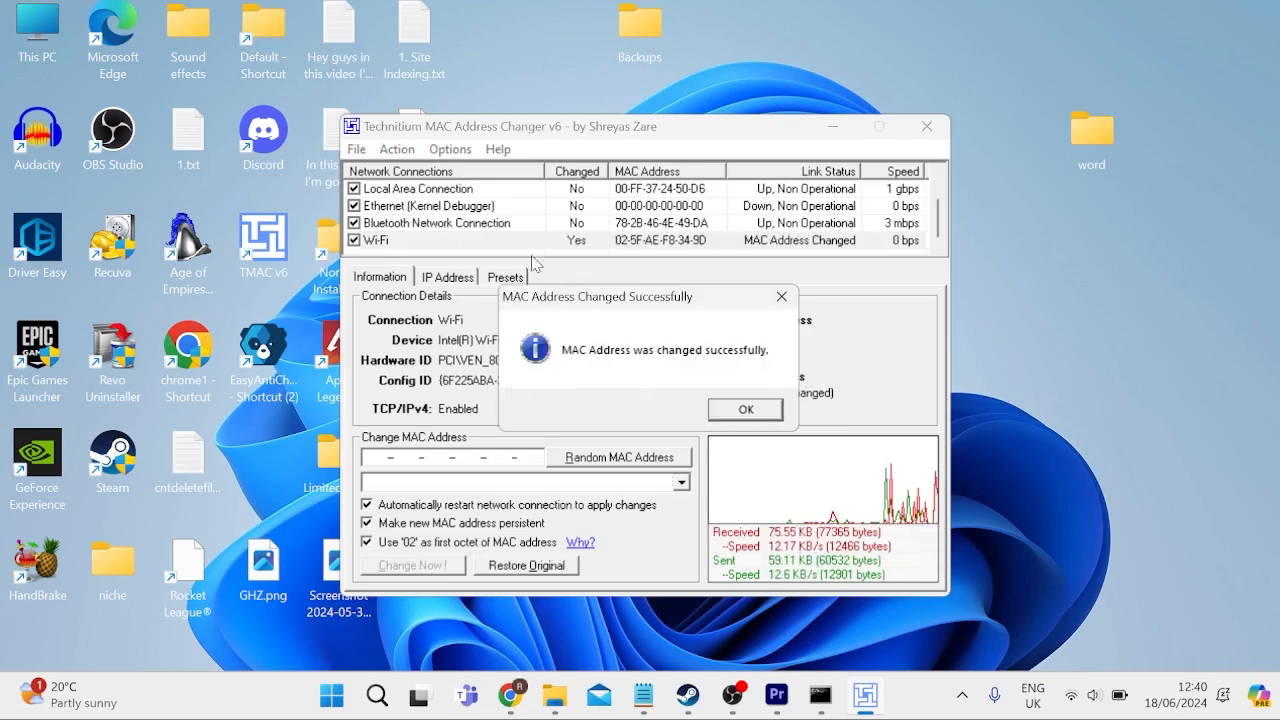
pyautogui.moveTo(595, 362)
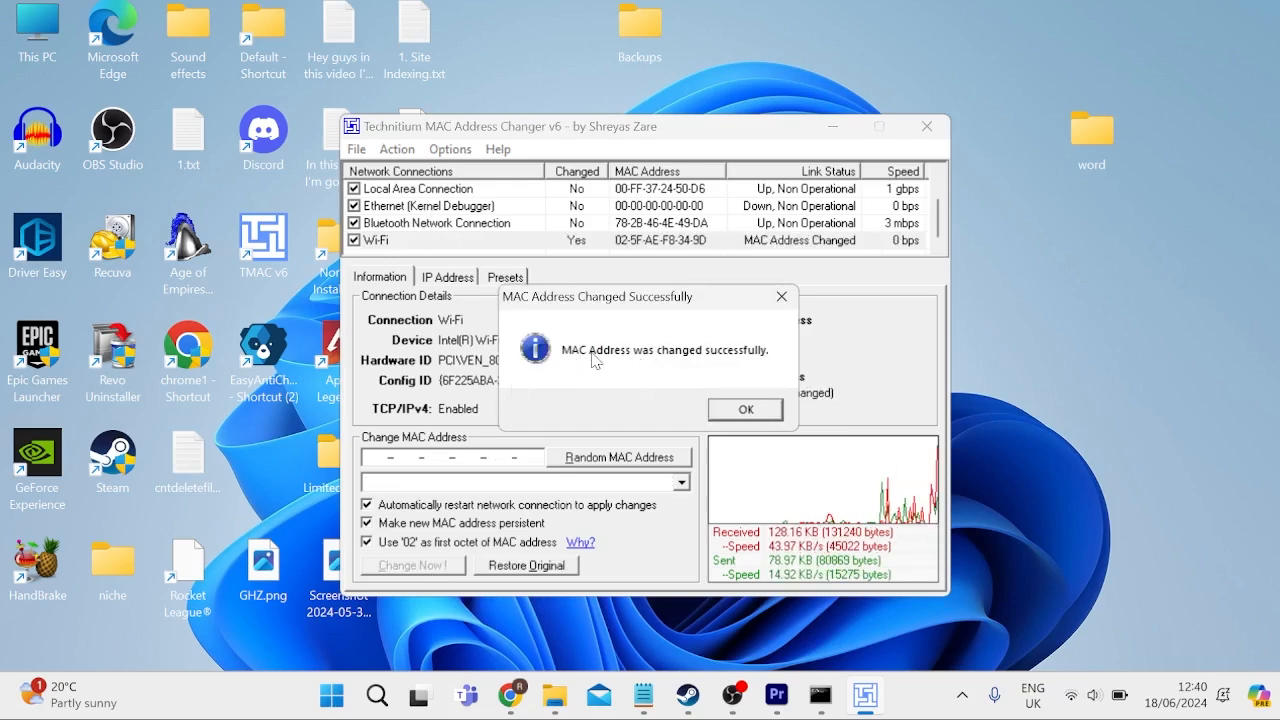
pyautogui.click(745, 409)
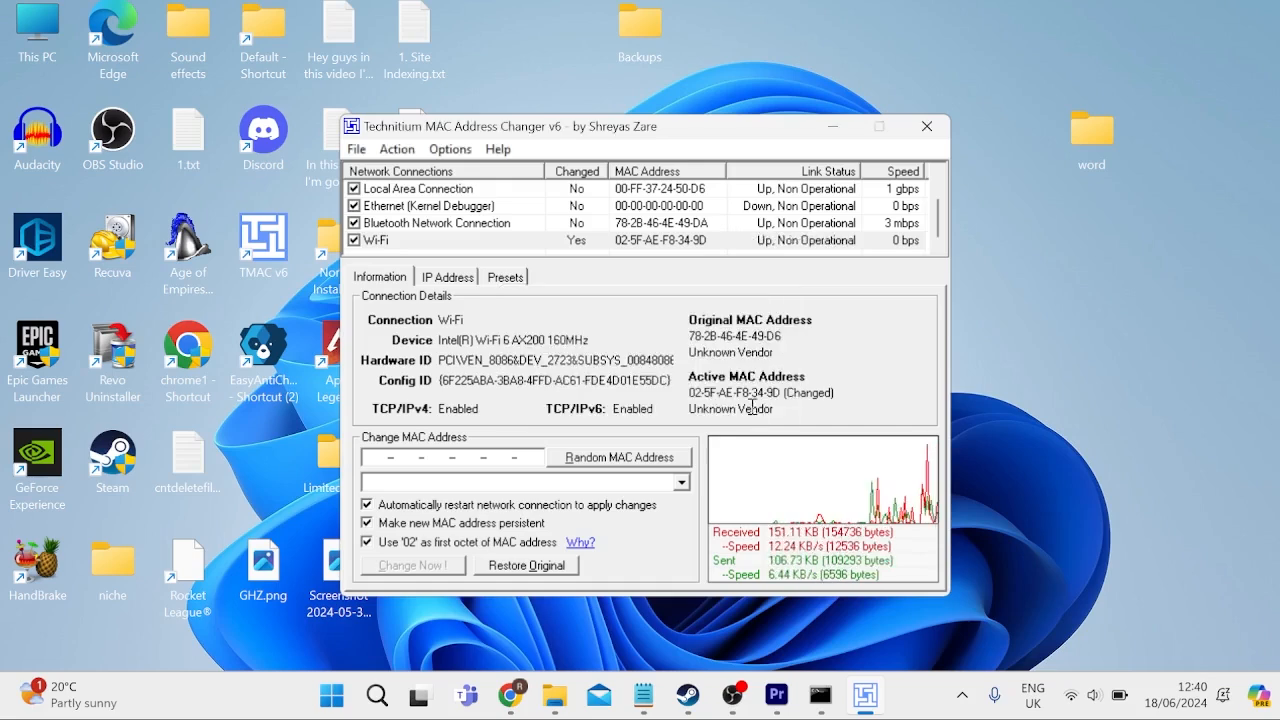